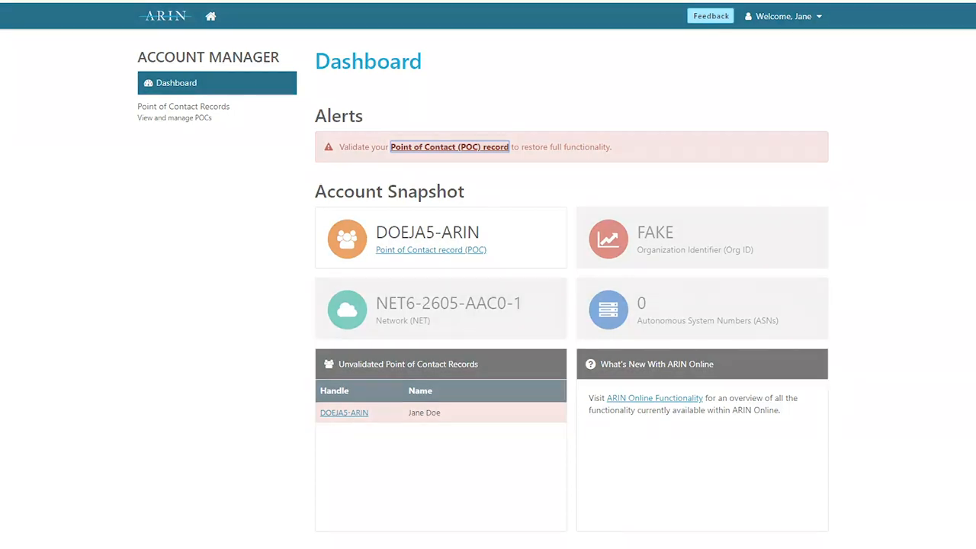
mouse_move(433, 163)
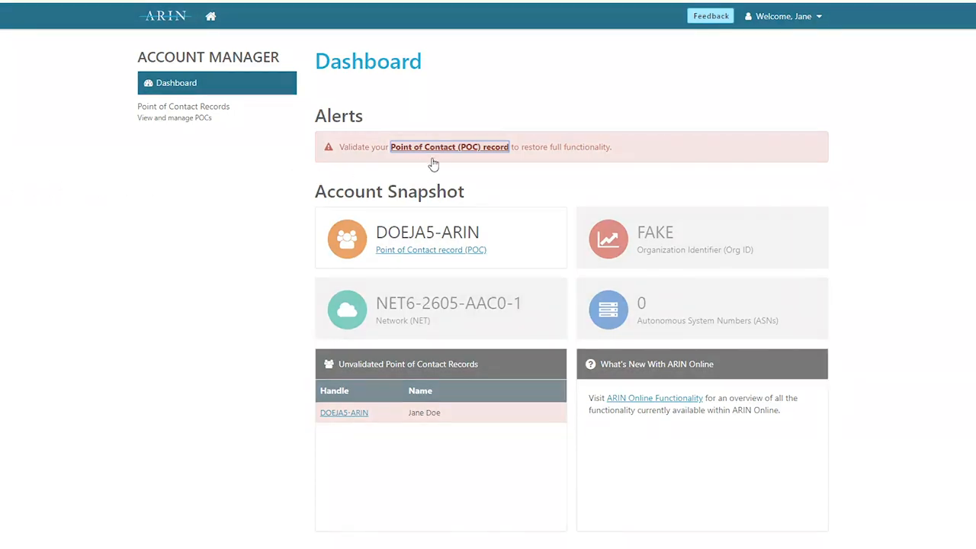
Validate the DOEJA5-ARIN point of contact record from the alert, then return to the dashboard.
click(448, 146)
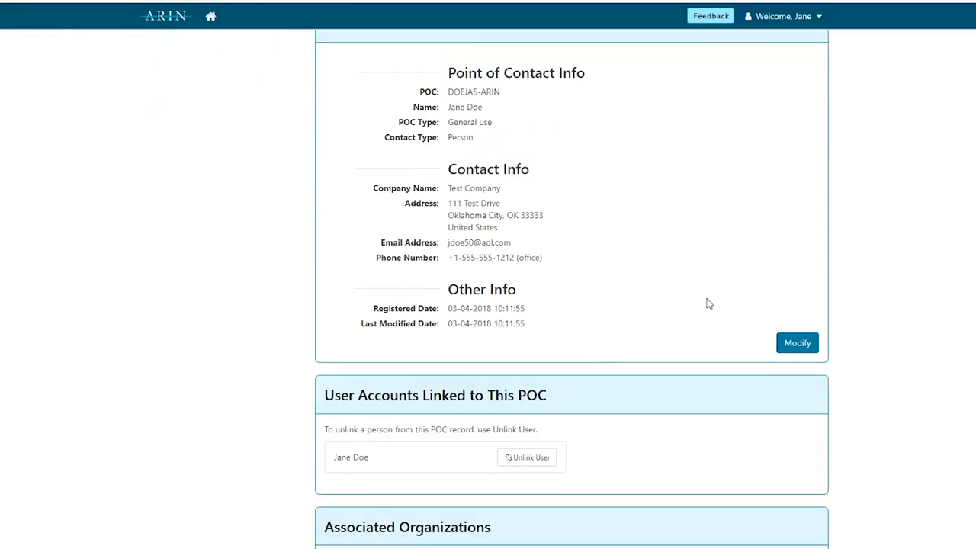
scroll(down, 3)
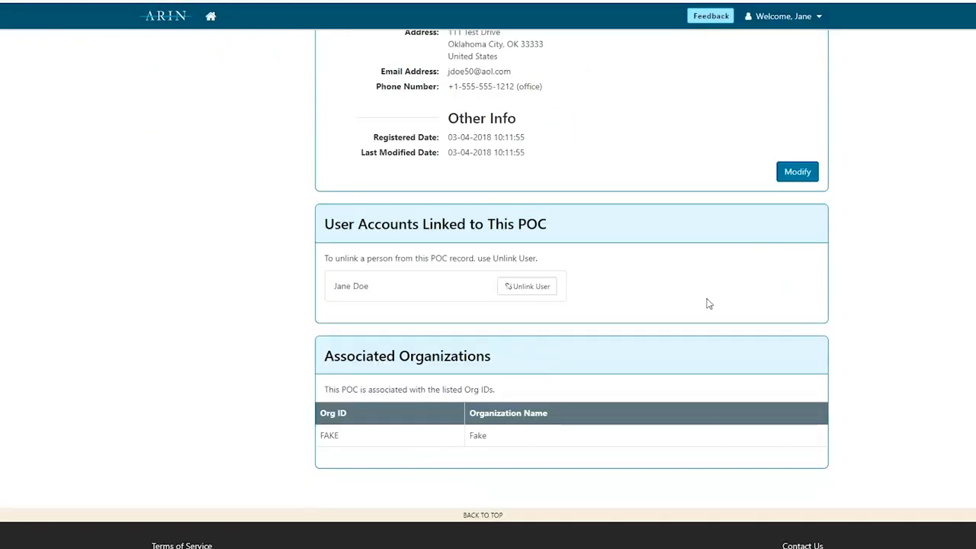
scroll(up, 3)
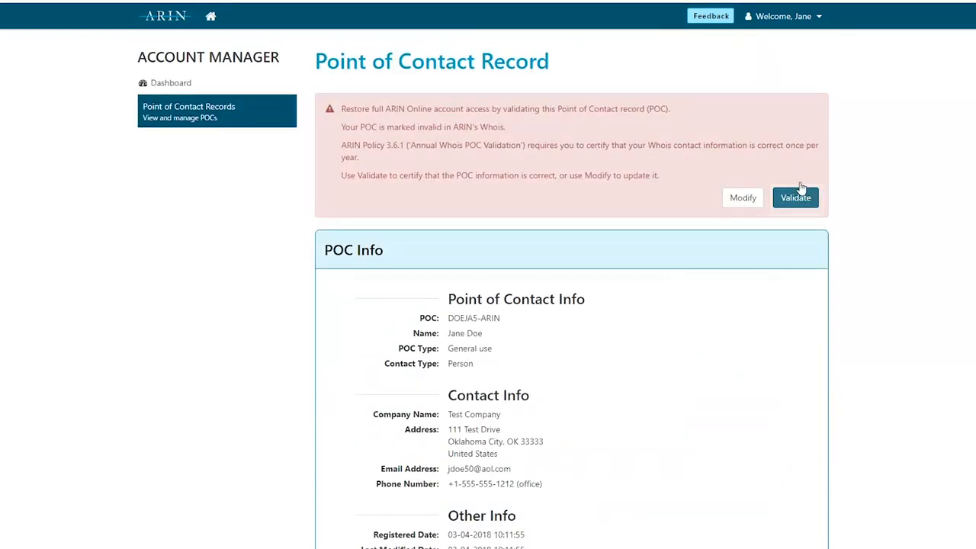
click(796, 198)
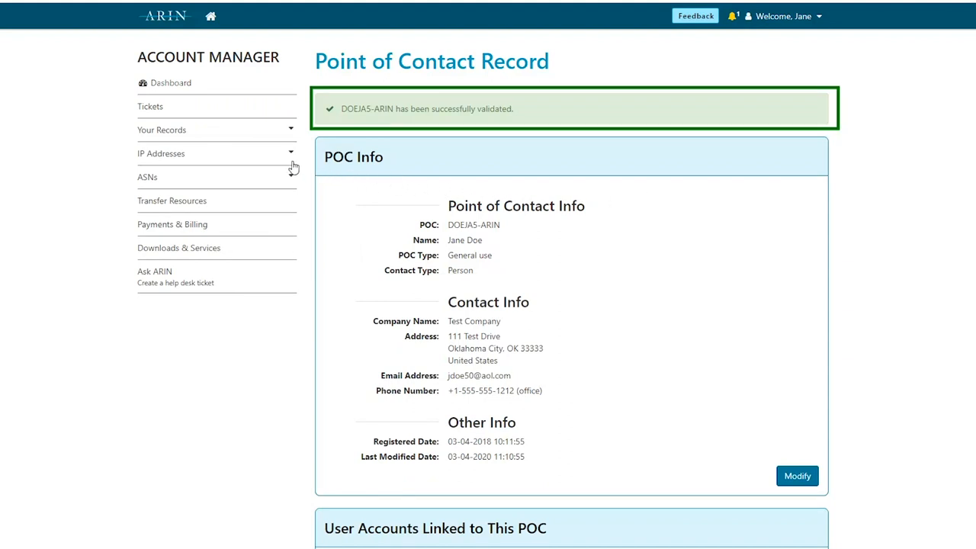
mouse_move(171, 84)
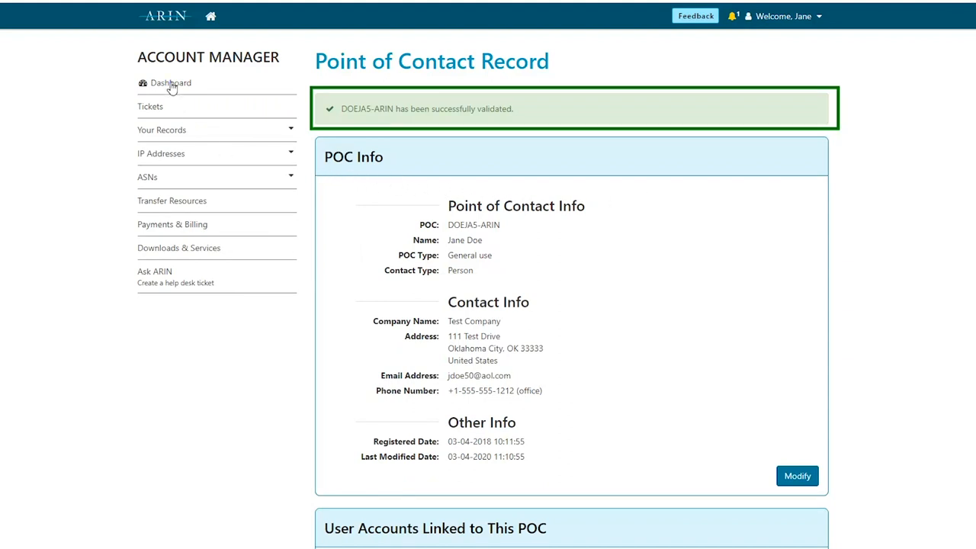
click(171, 83)
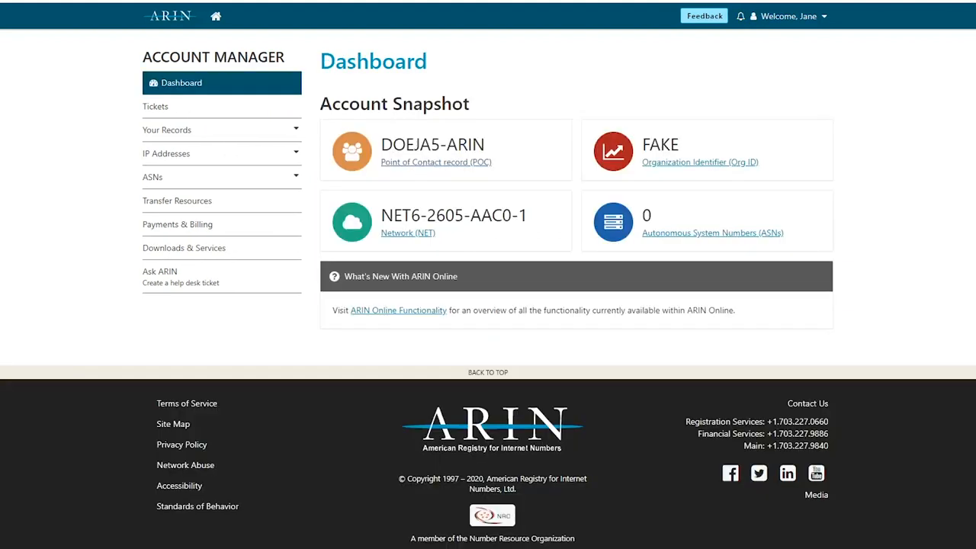